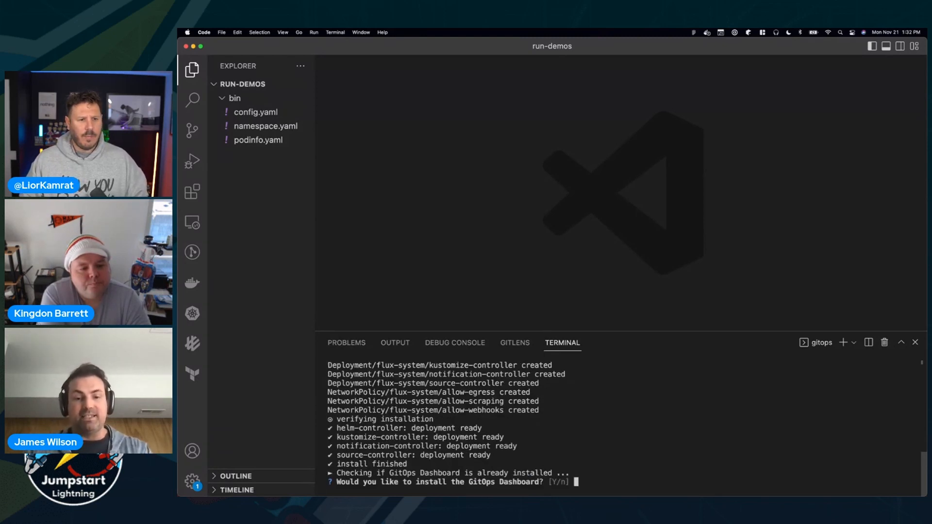
Step: Answer y to the GitOps Dashboard install prompt so gitops run finishes setup
text(y)
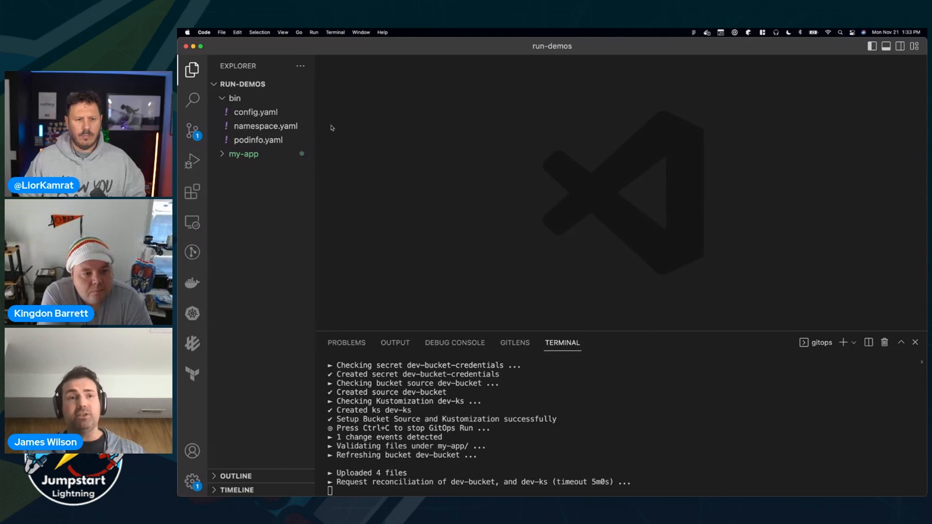
Step: Expand my-app in the Explorer and open its generated kustomization.yaml
click(243, 154)
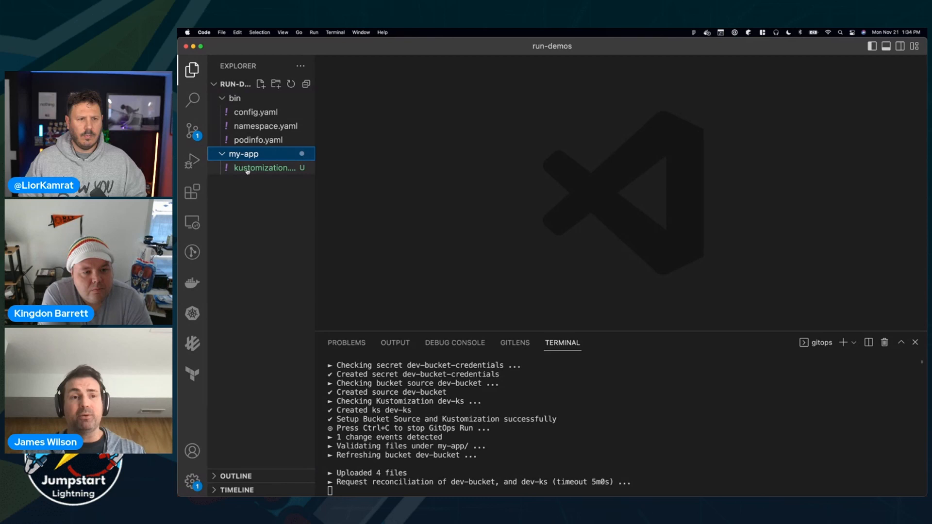
mouse_move(263, 168)
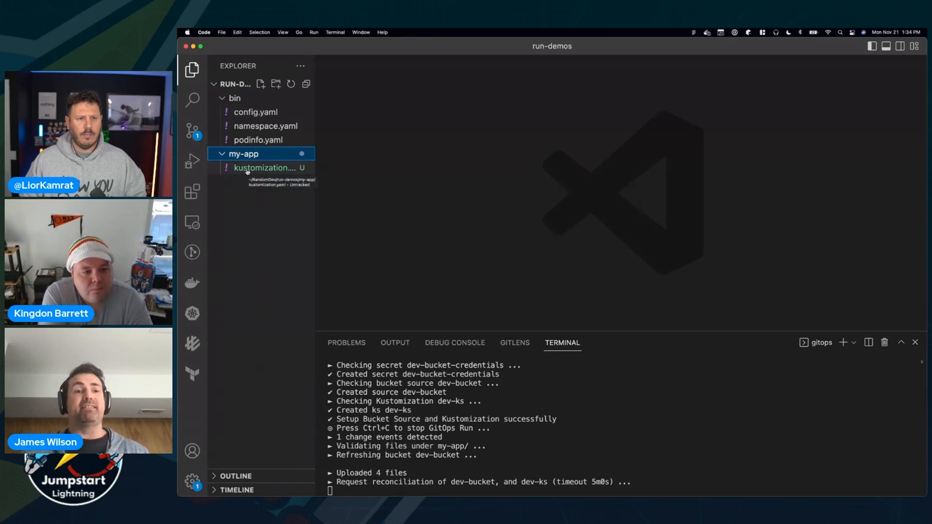
click(269, 169)
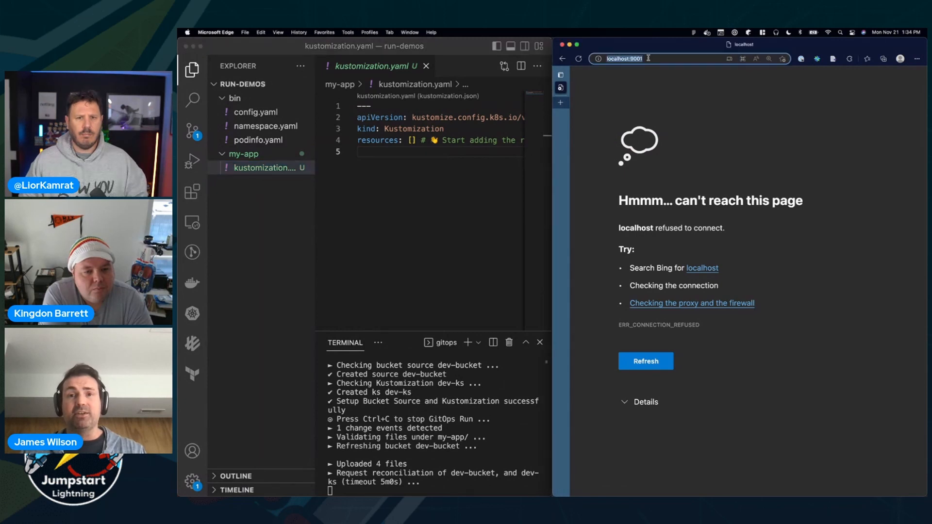
Step: Reload localhost:9001, sign in, and open the dev-ks application details
click(645, 361)
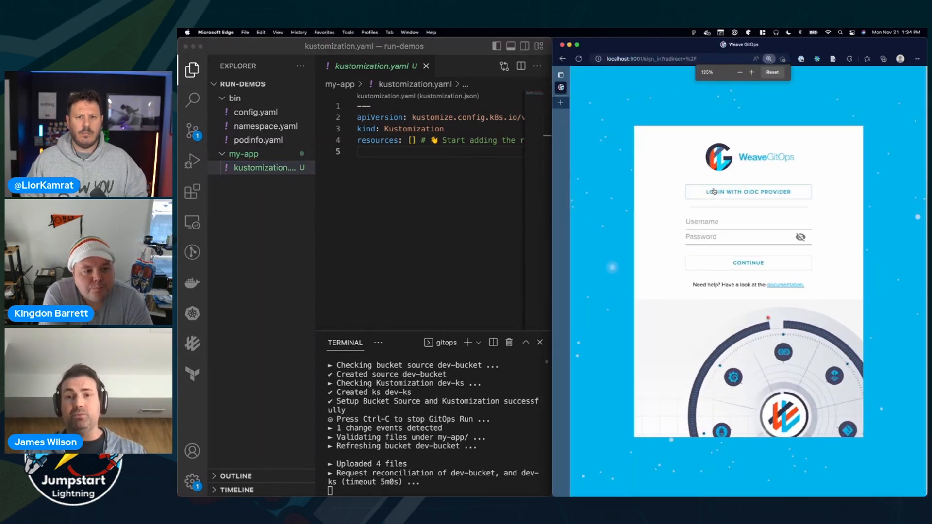
click(751, 72)
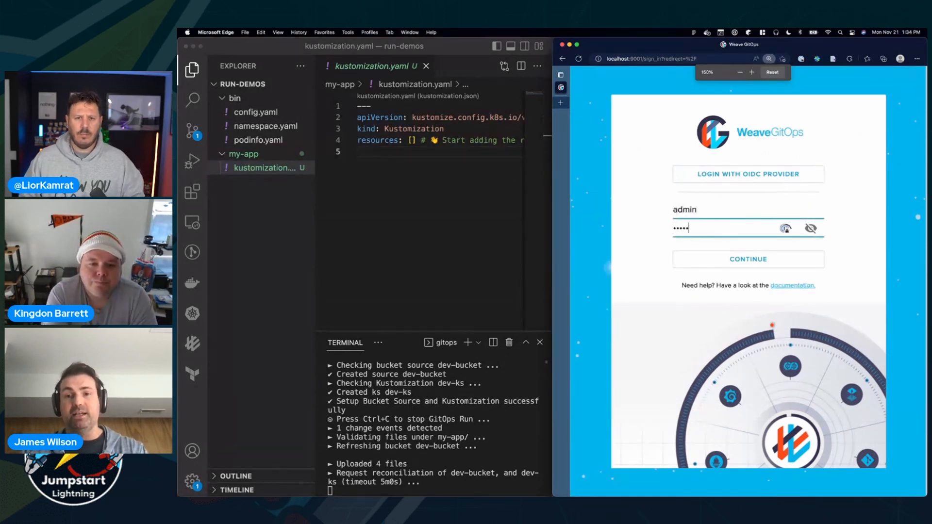
click(748, 259)
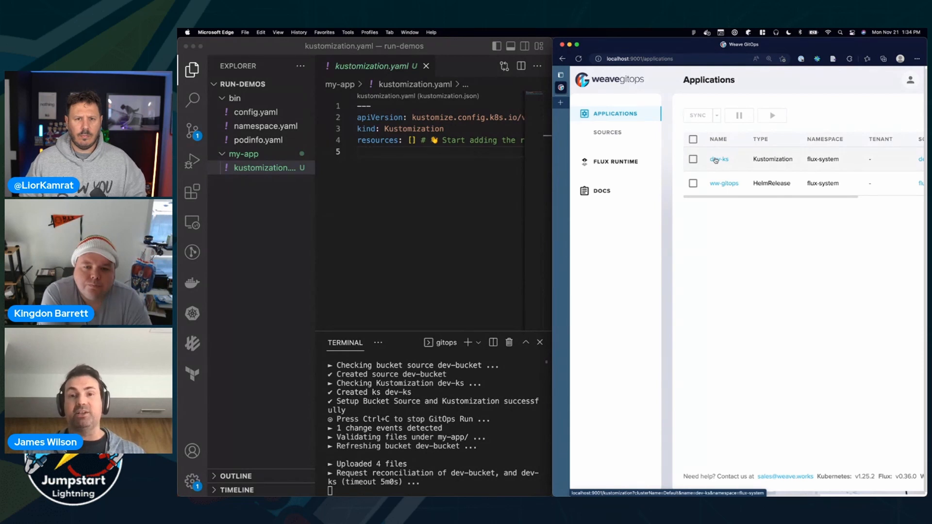
click(719, 159)
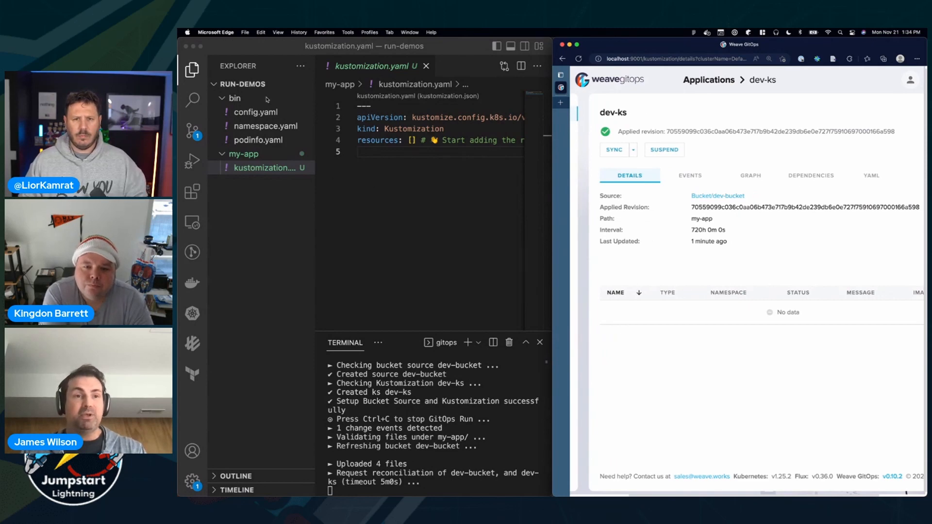
drag(256, 111, 244, 153)
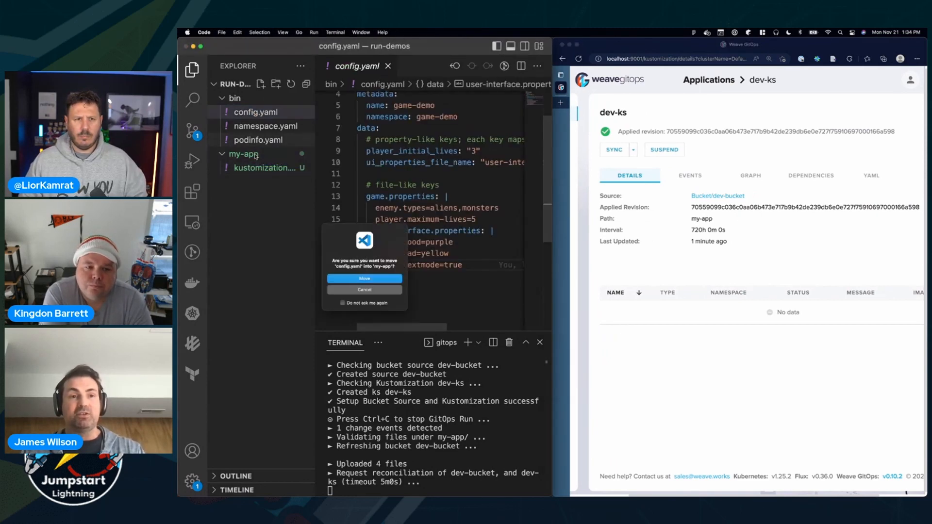
click(364, 279)
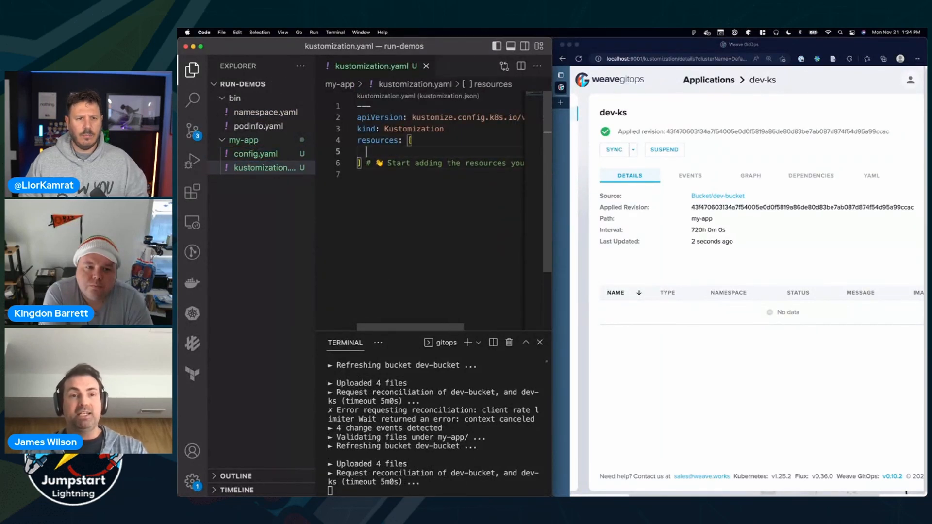
text("config.yaml")
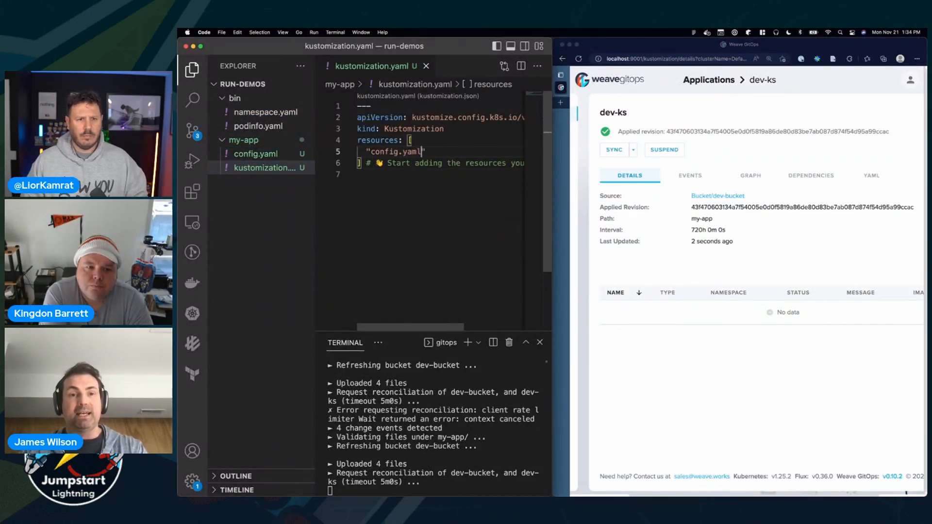
text(,)
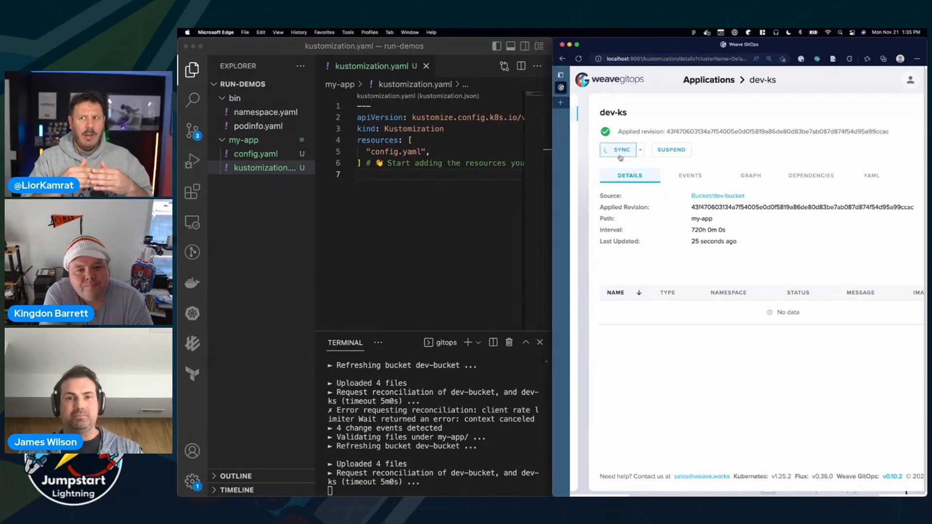
click(621, 149)
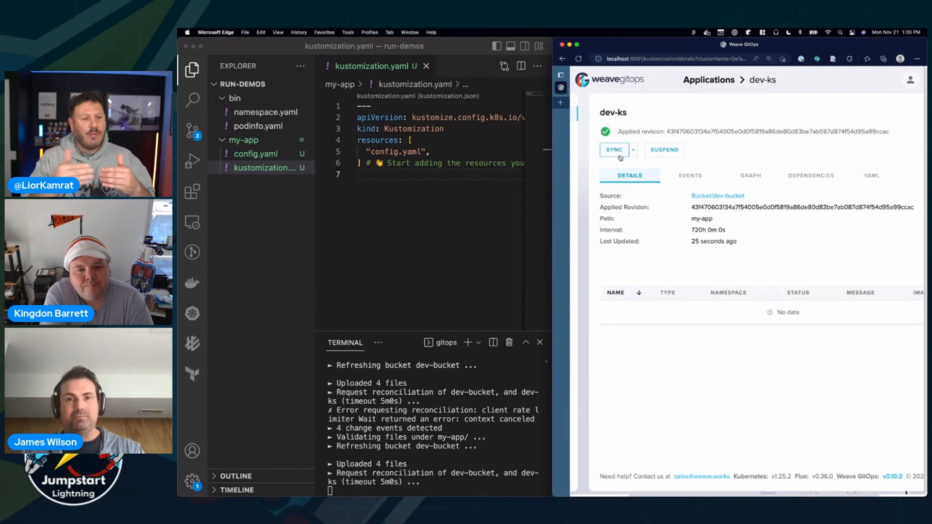
click(613, 150)
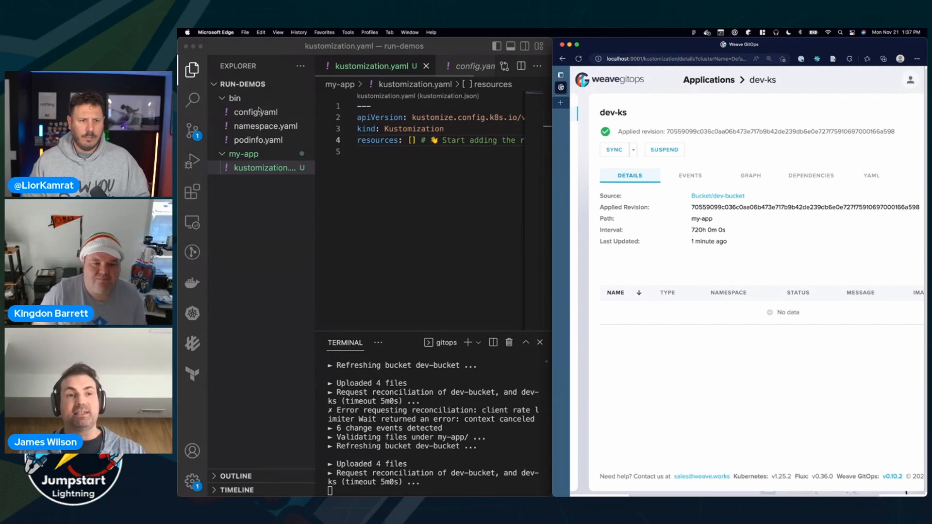
Step: Move config.yaml into my-app and add "config.yaml" to kustomization.yaml resources, then save
drag(255, 112, 243, 155)
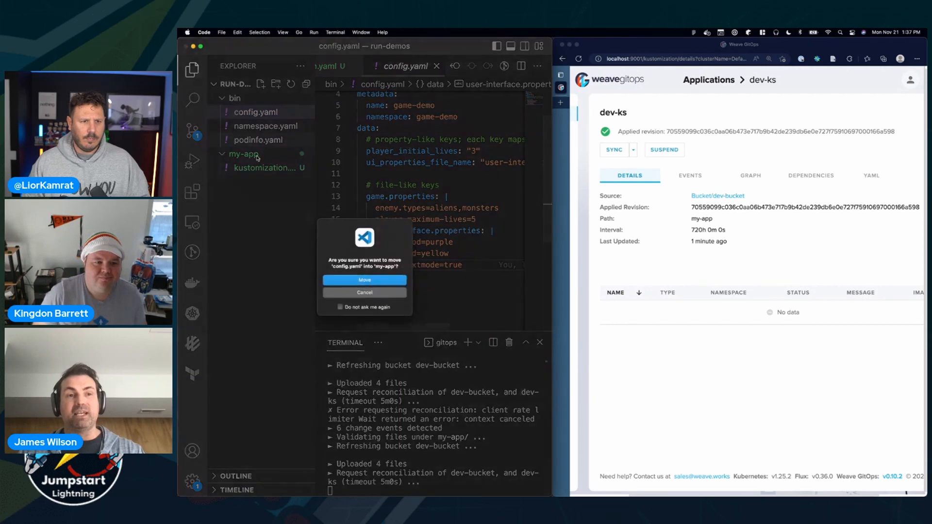
click(364, 280)
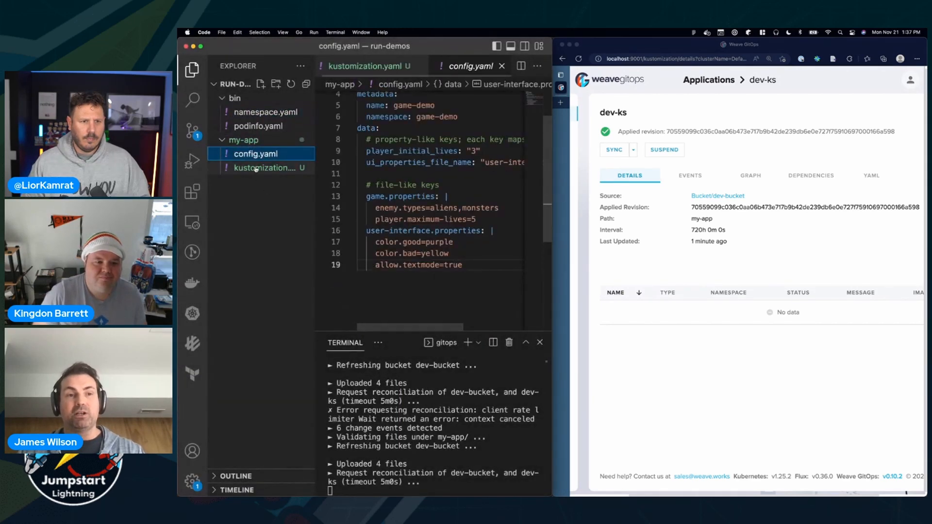
click(375, 65)
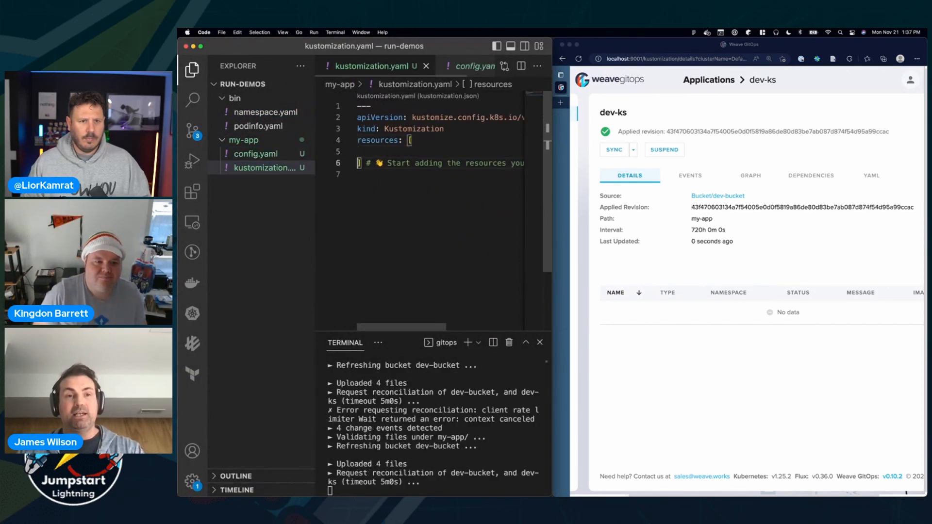
text("config.yaml",)
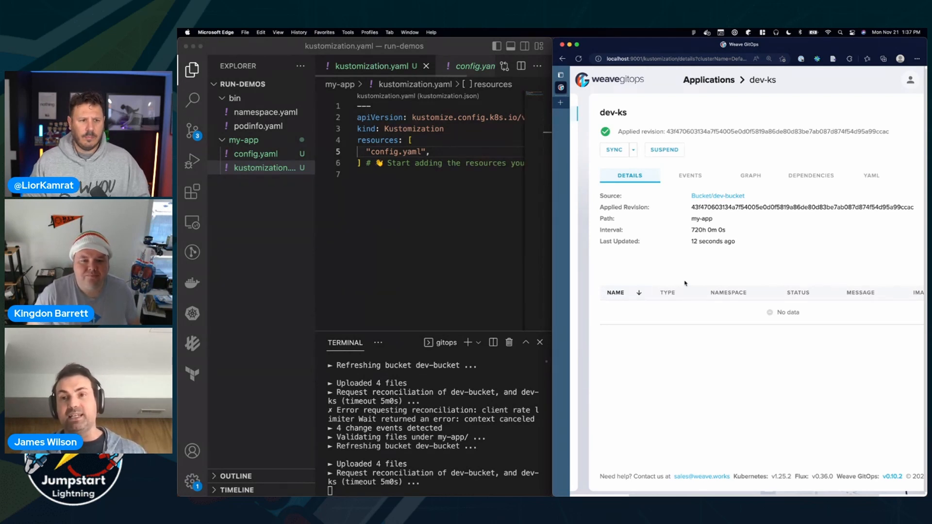
mouse_move(414, 147)
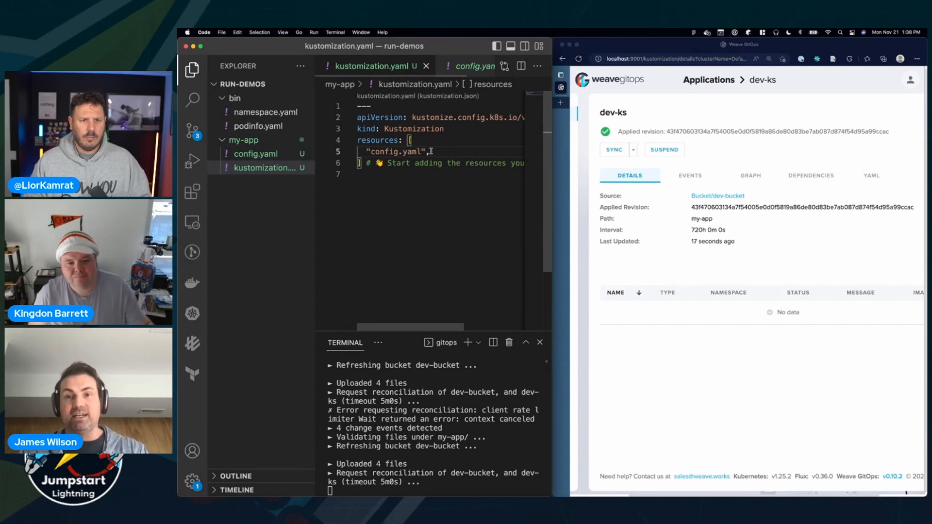
key(enter)
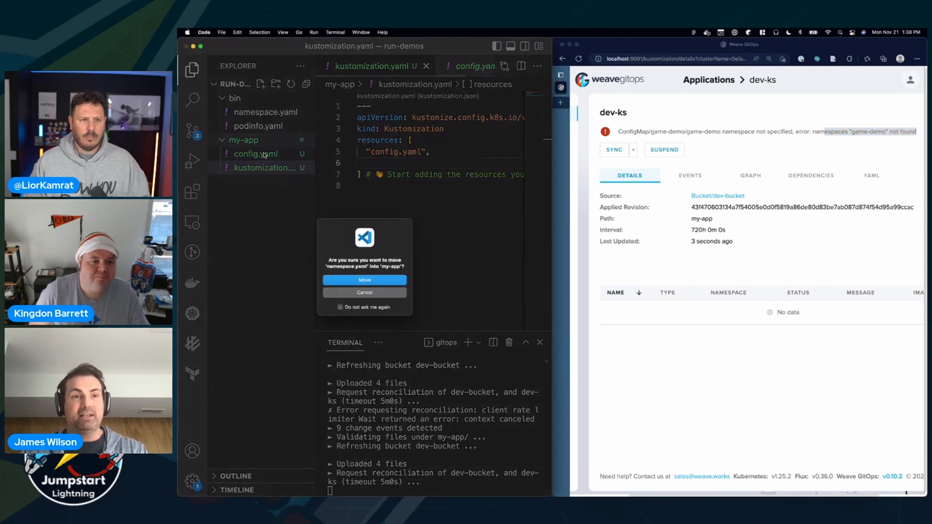
Step: Confirm moving namespace.yaml into my-app and add "namespace.yaml" to the resources list
click(364, 279)
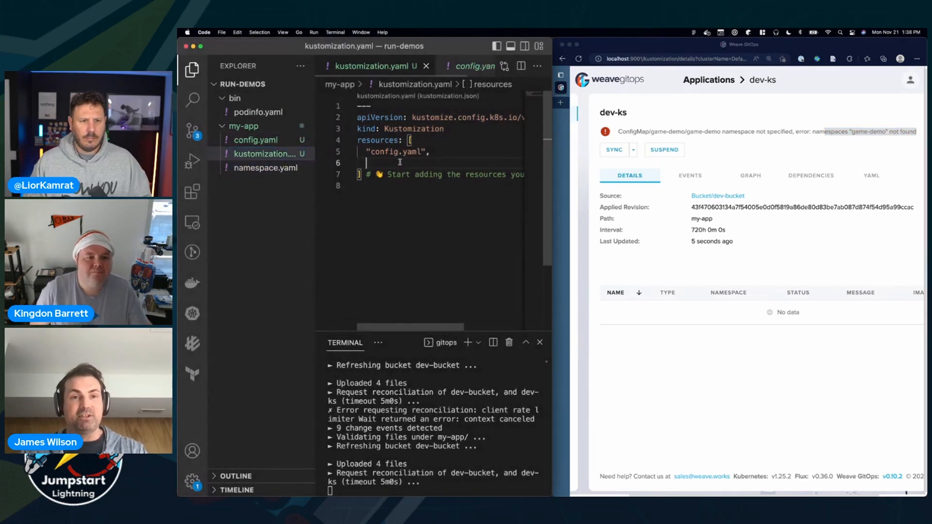
text("namespace")
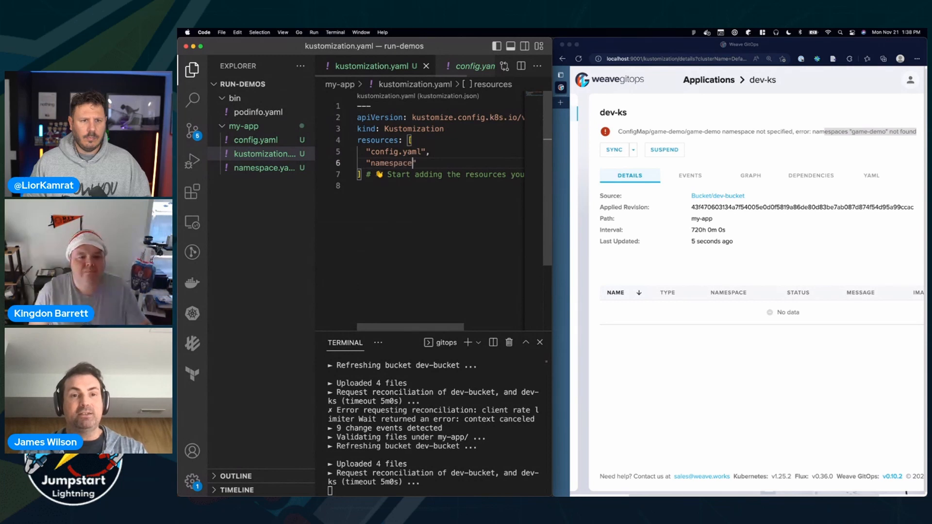
text(.yaml)
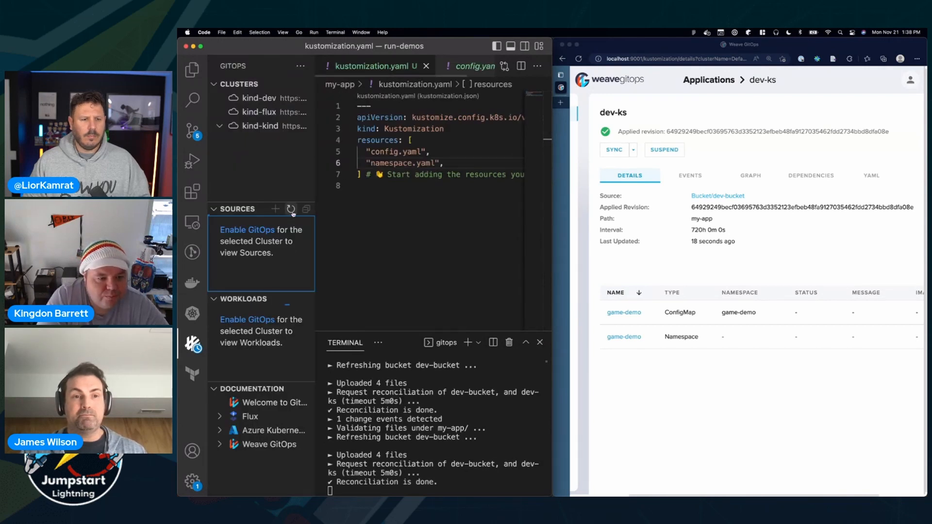
Step: Refresh GitOps sources and workloads, expand dev-ks and open the game-demo ConfigMap manifest
click(290, 208)
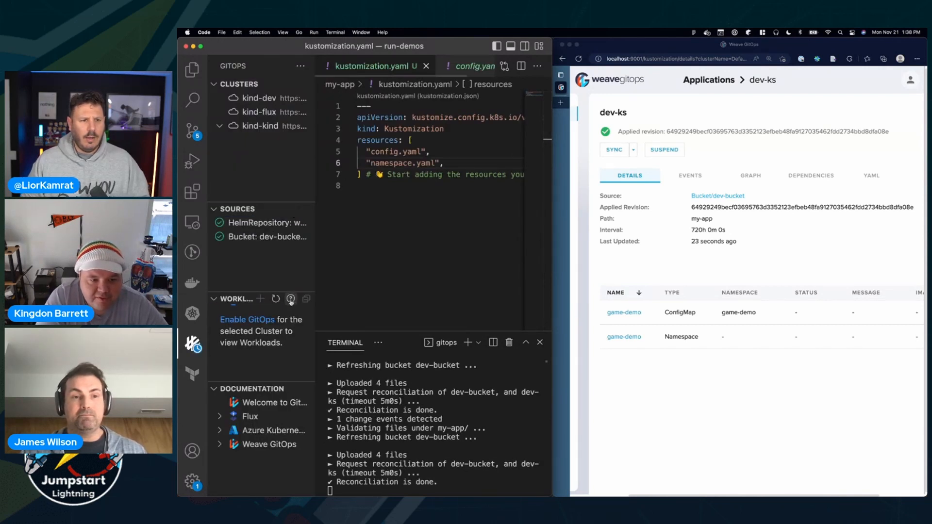
click(275, 298)
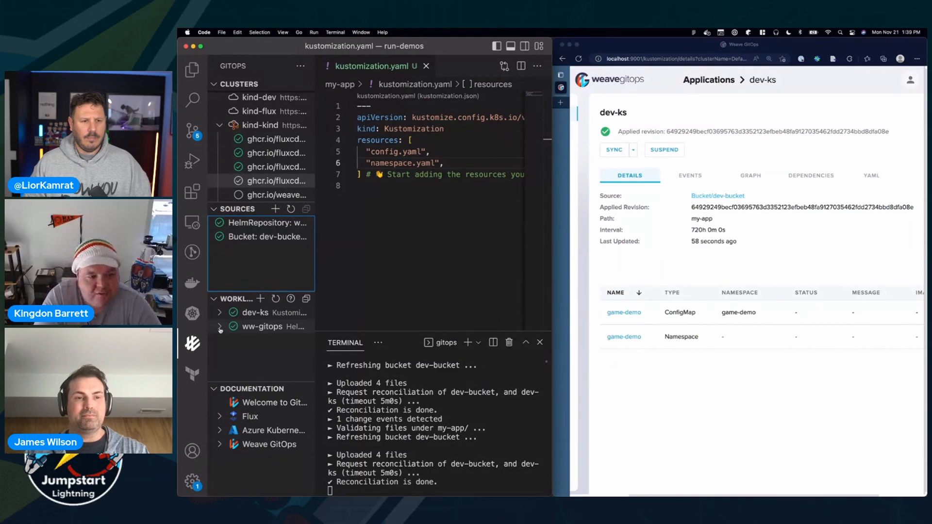
click(219, 313)
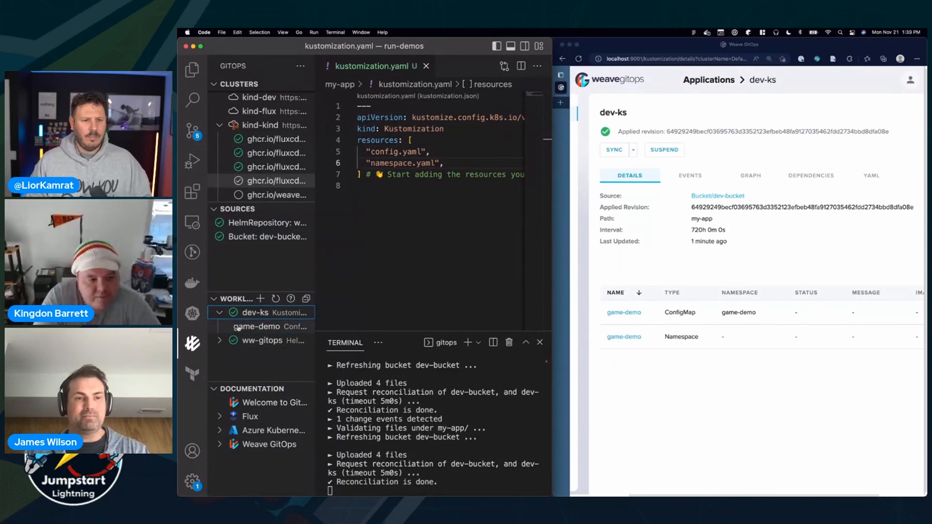
click(258, 327)
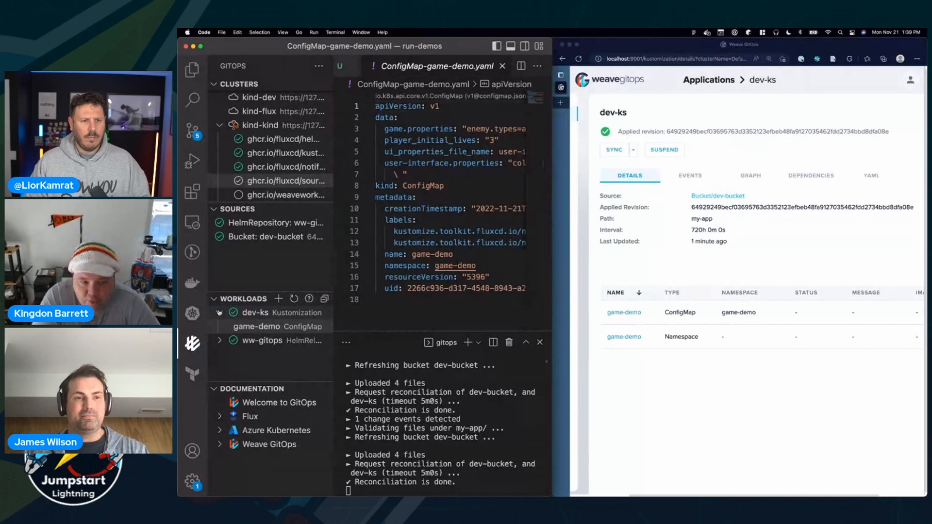
Step: Open the Configure GitOps form prefilled for GitRepository jamwils-run-demos-vscode-00
click(268, 326)
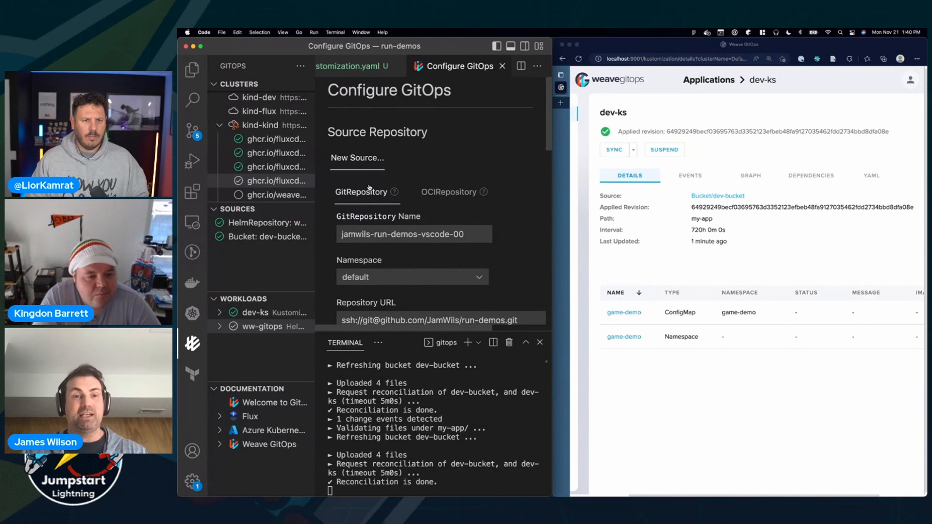
scroll(down, 3)
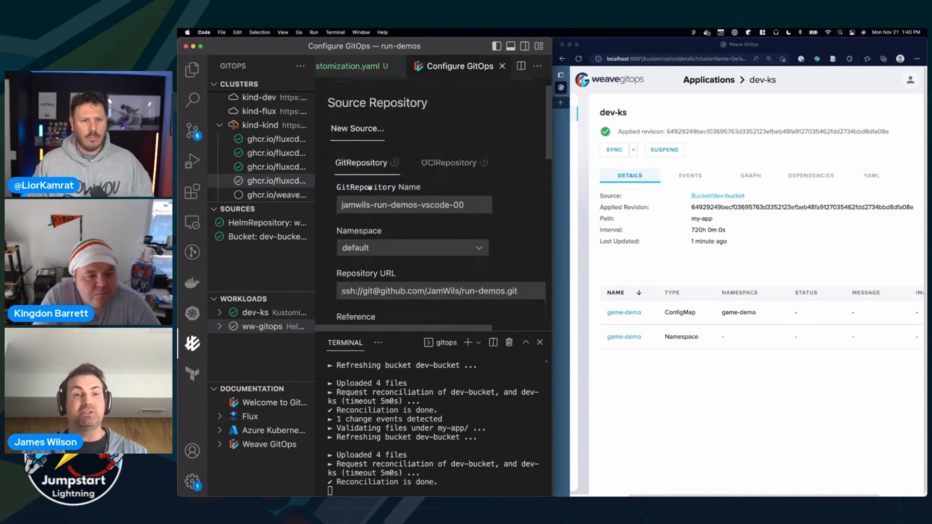
scroll(down, 3)
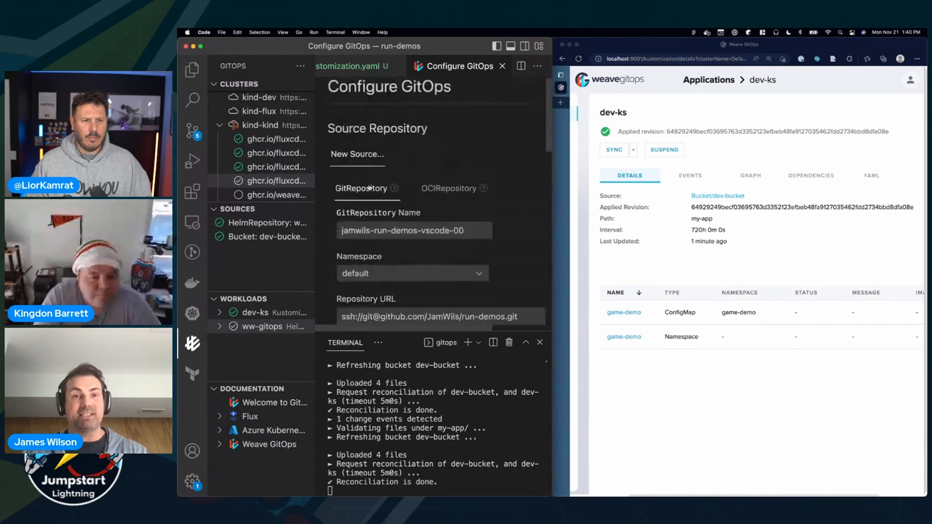
Step: Switch the form to an OCIRepository source and name it podinfo
click(449, 189)
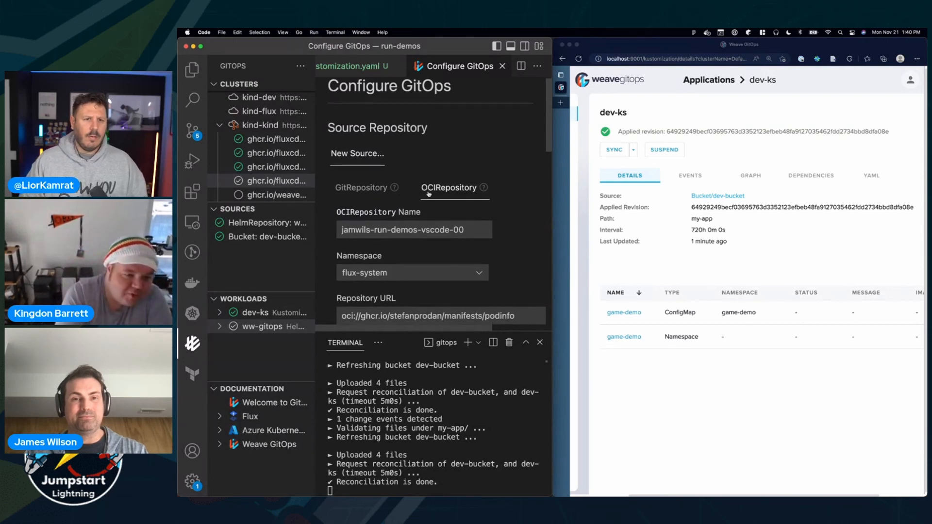
scroll(down, 3)
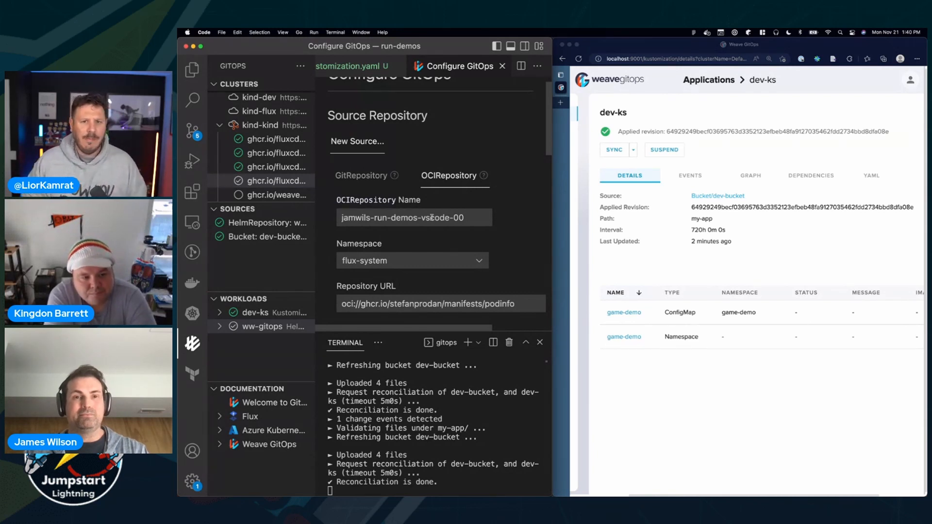
click(414, 218)
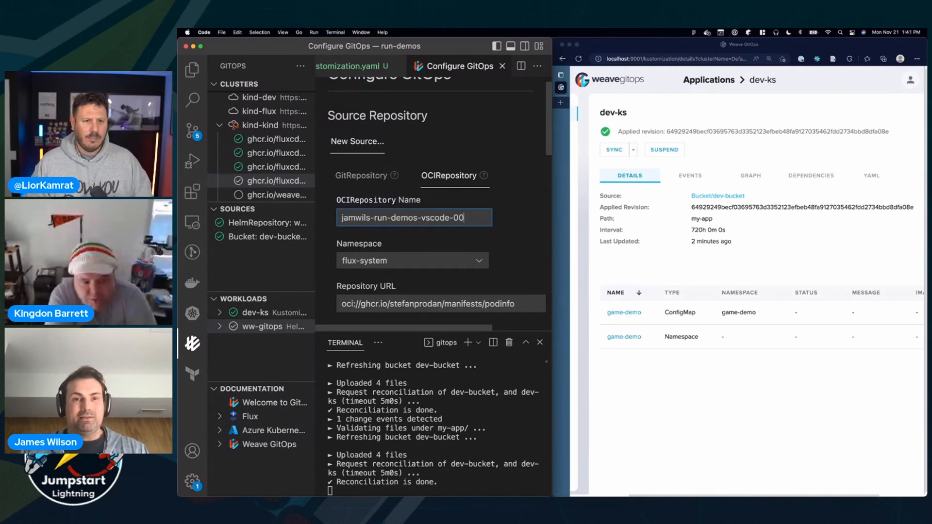
text(podinfo)
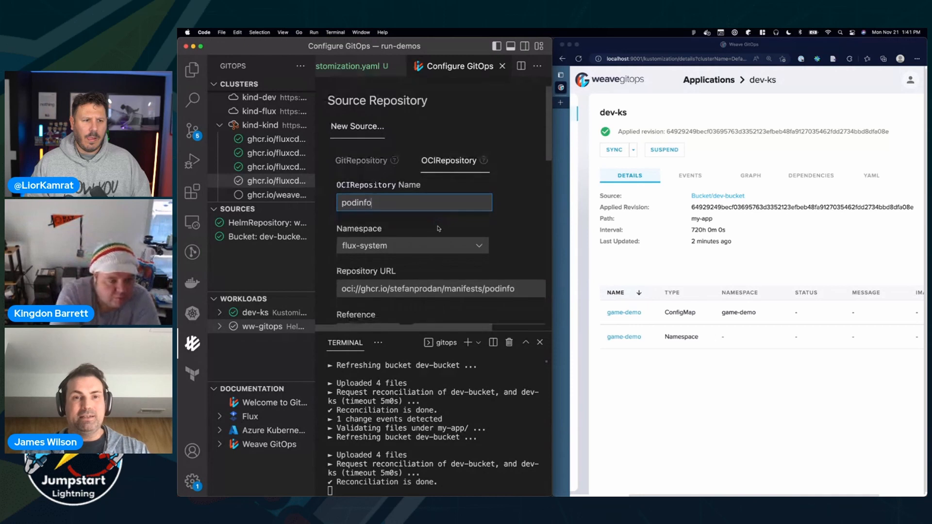
scroll(down, 3)
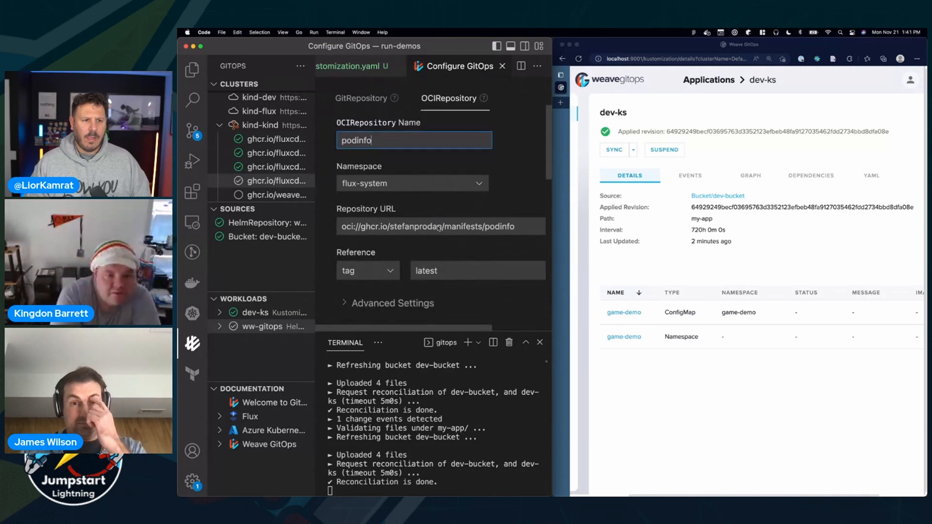
scroll(down, 3)
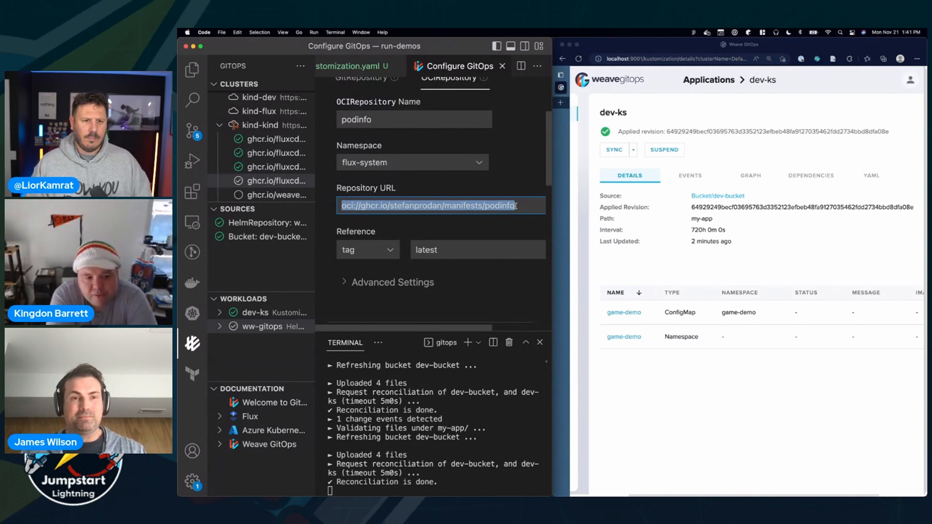
click(475, 297)
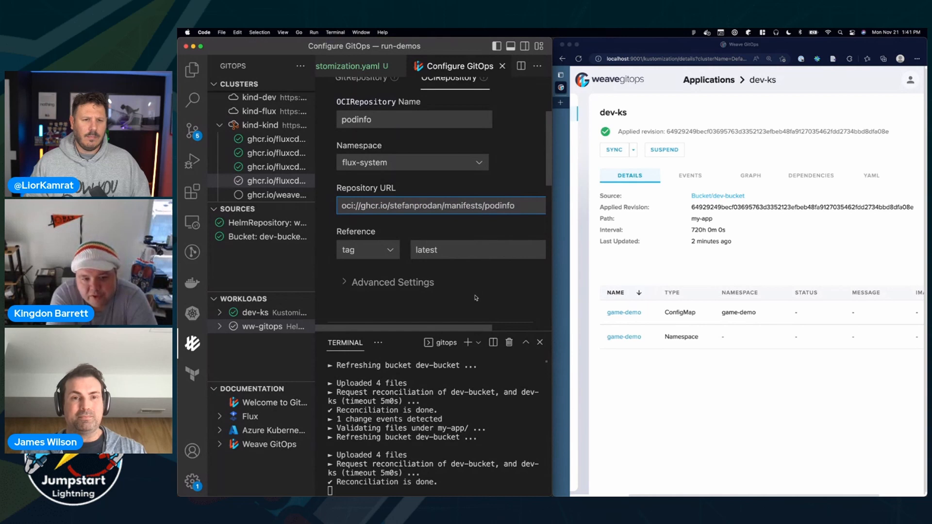
scroll(down, 3)
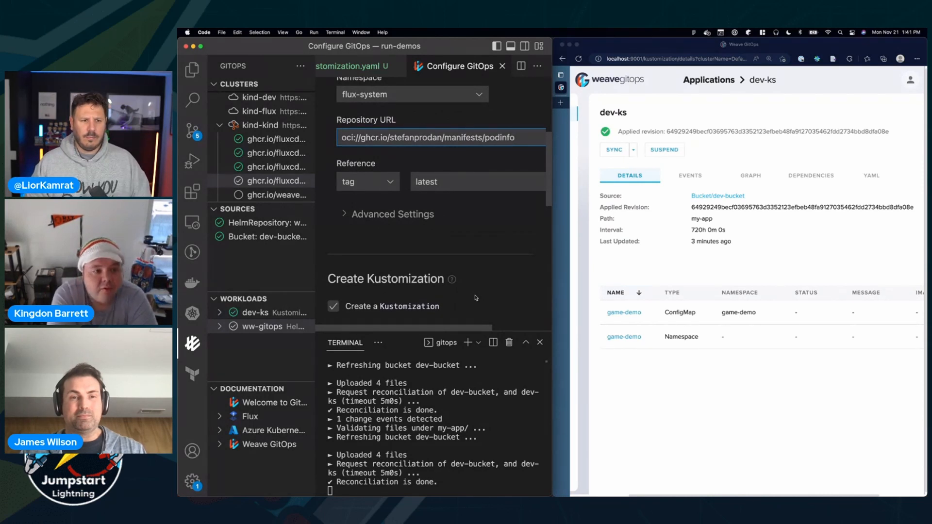
scroll(down, 3)
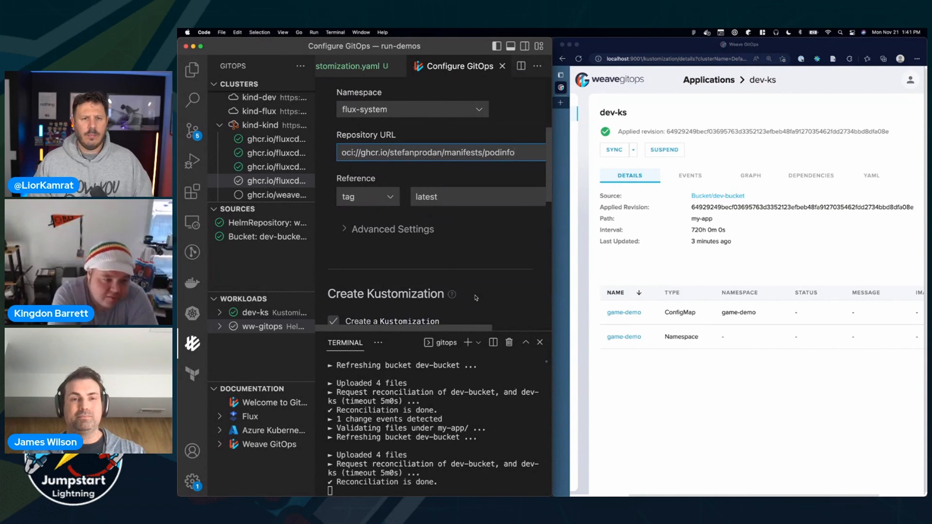
scroll(down, 3)
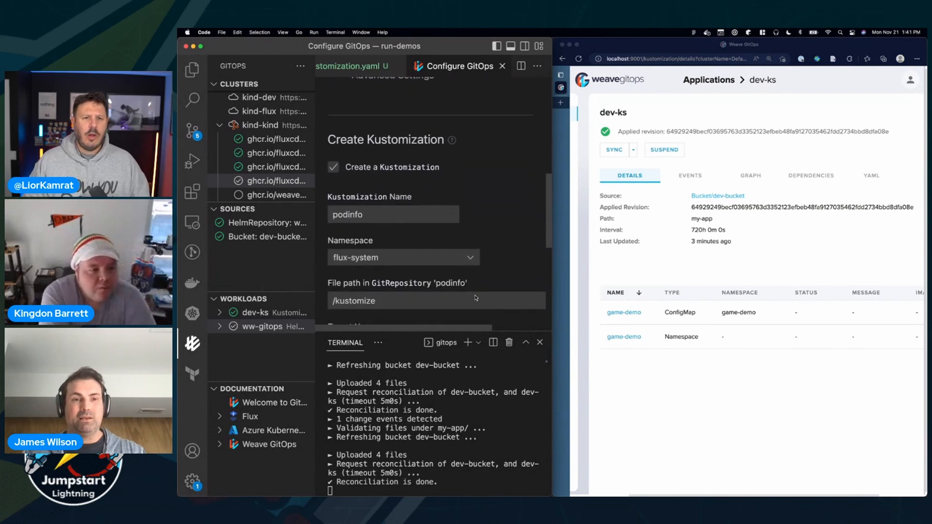
scroll(down, 3)
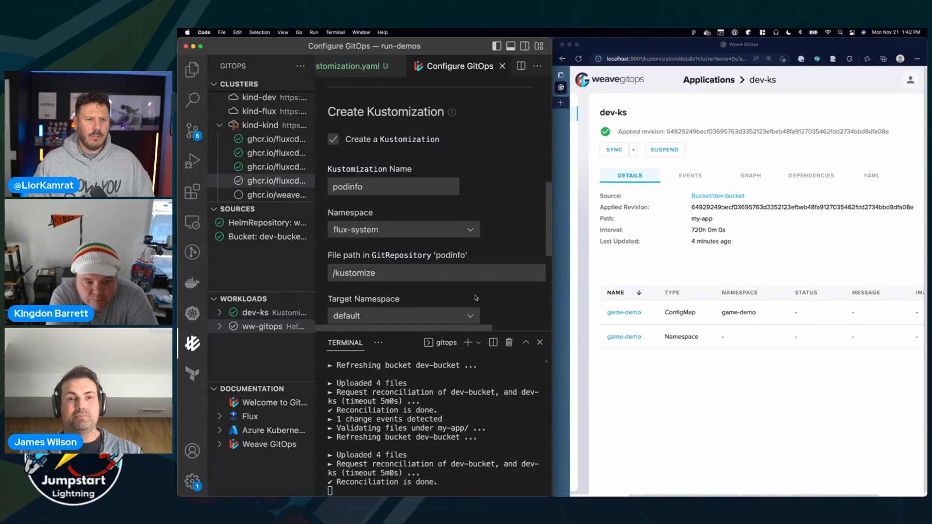
scroll(down, 3)
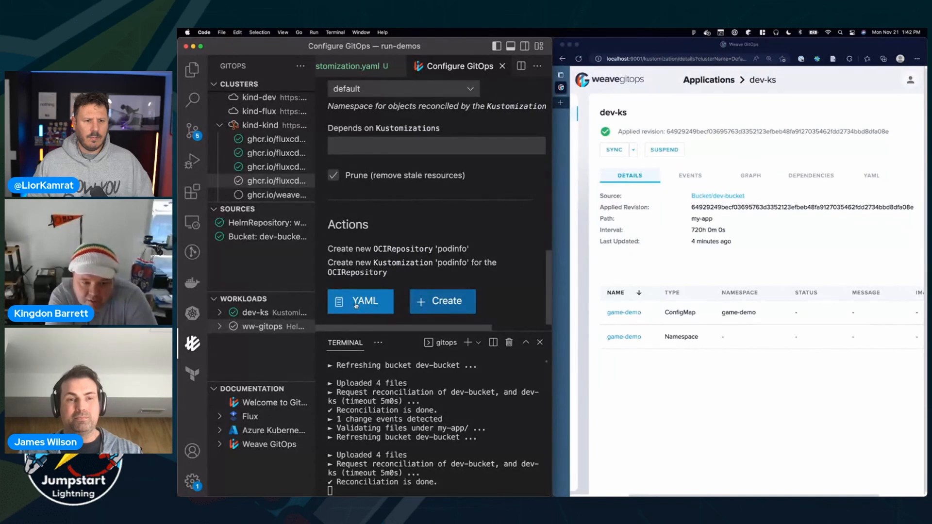
Step: Generate the podinfo OCIRepository and Kustomization YAML and save it as oci.yaml in my-app
click(360, 301)
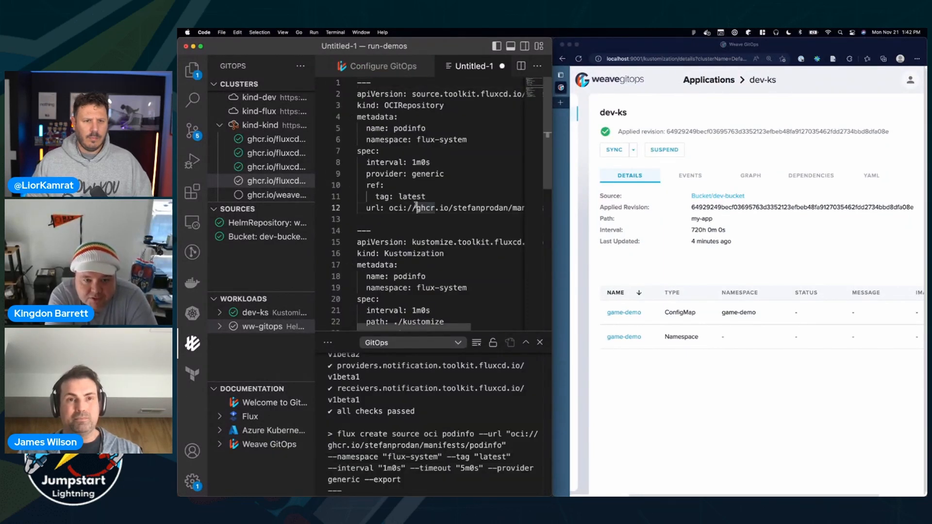
scroll(down, 3)
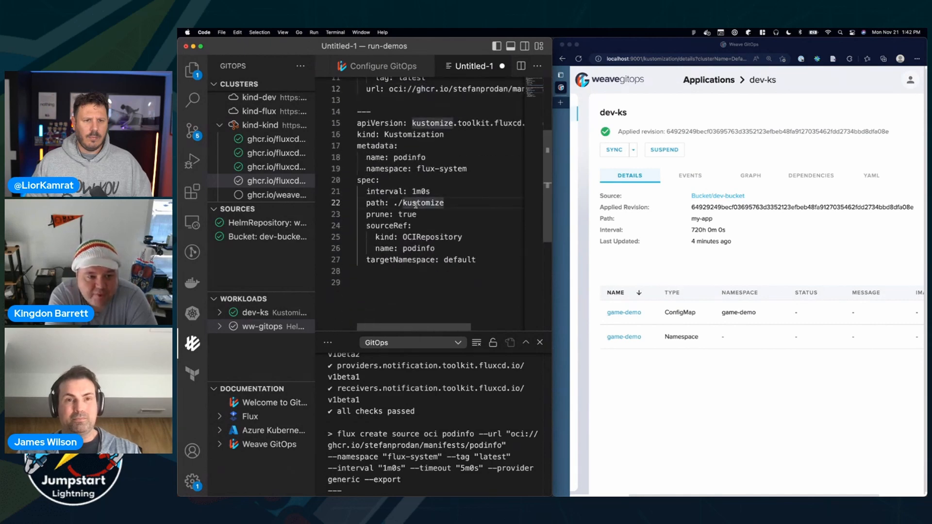
key(cmd+s)
text(oci.y)
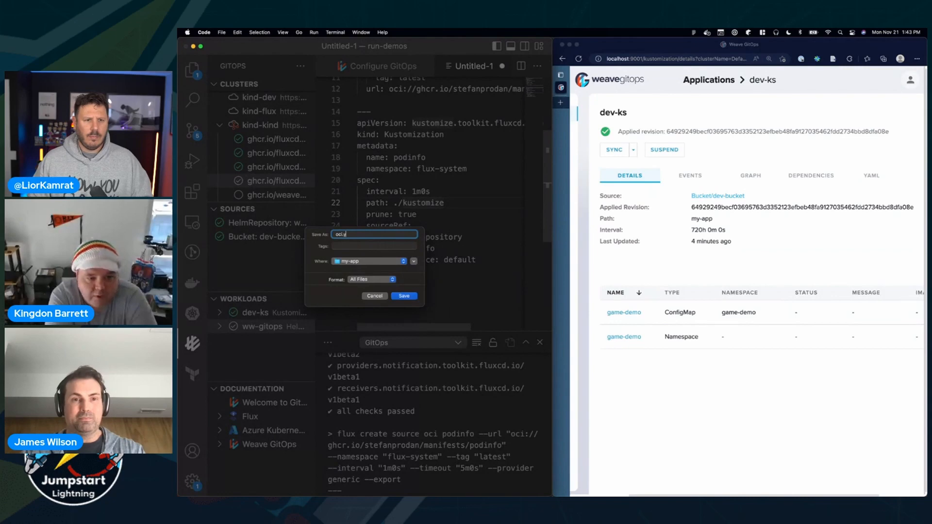
click(404, 296)
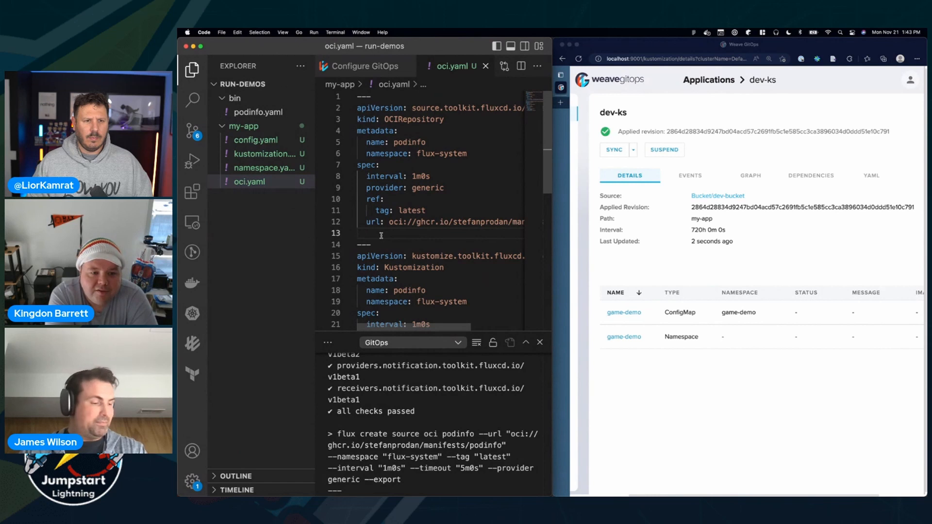
Step: Add verify: provider: cosign under the podinfo OCIRepository spec, then go to kustomization.yaml
text(verify:)
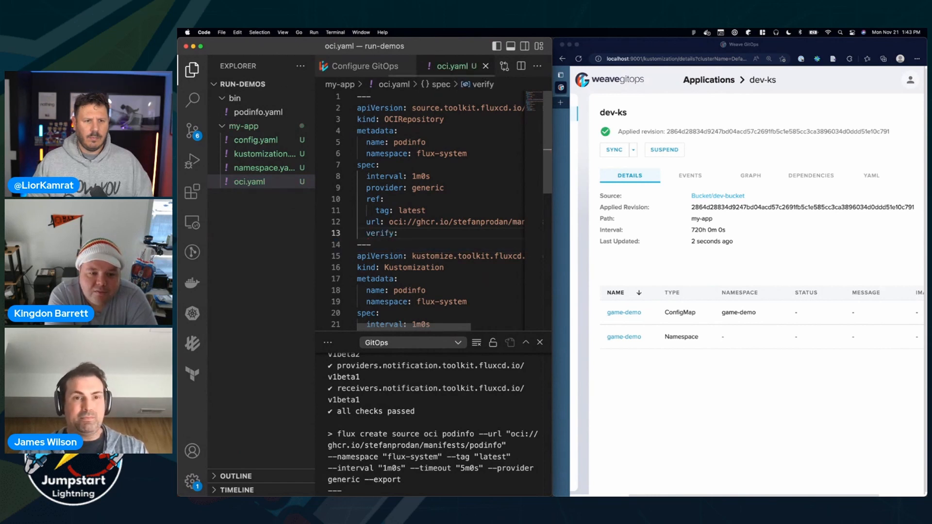
text(provider: cosign)
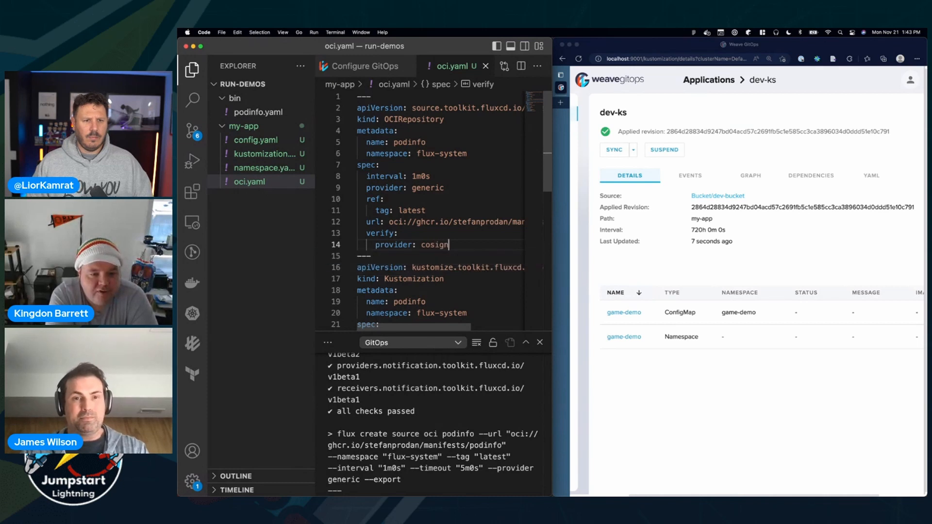
click(265, 153)
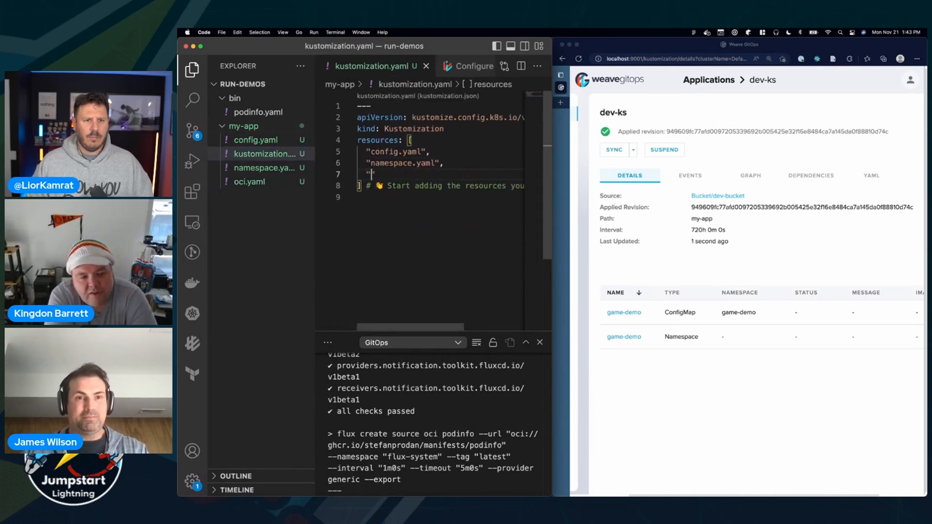
Step: Add "oci.yaml" to the my-app kustomization resources and check podinfo in the GitOps view
text("oci.yaml",)
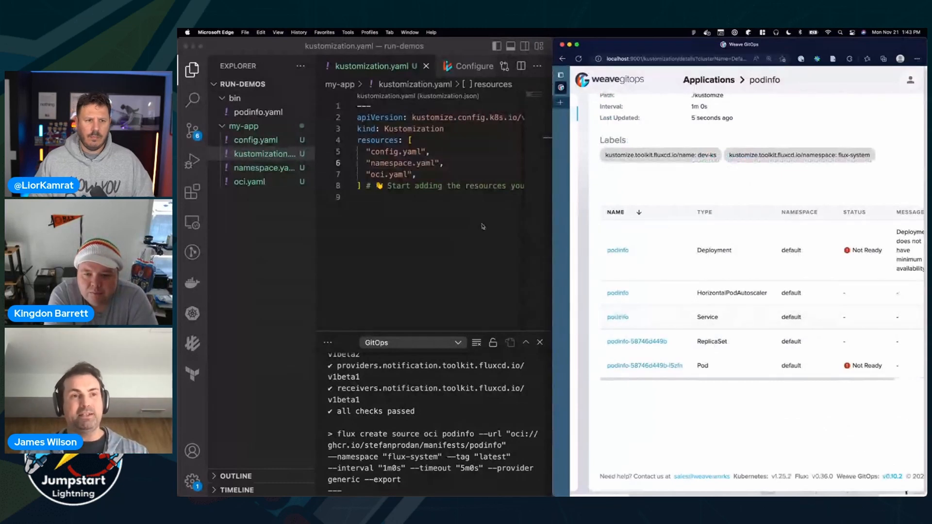
click(192, 344)
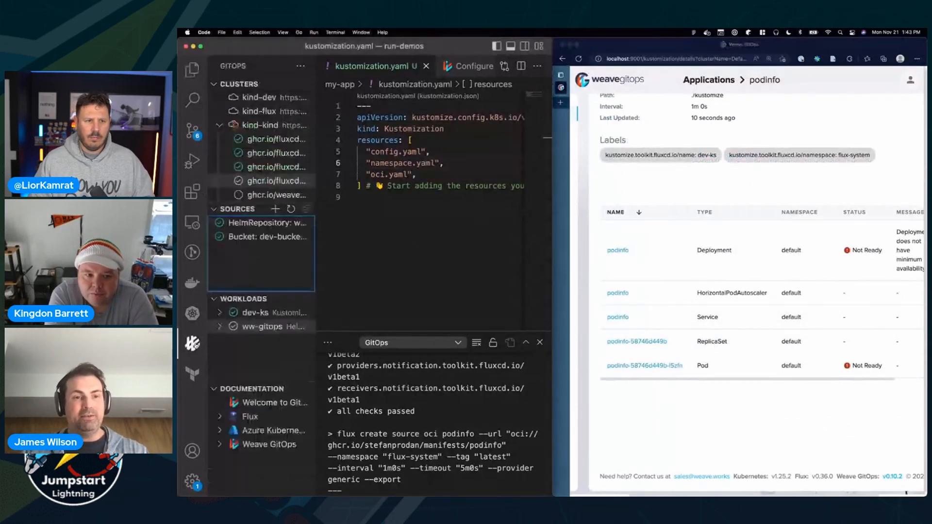